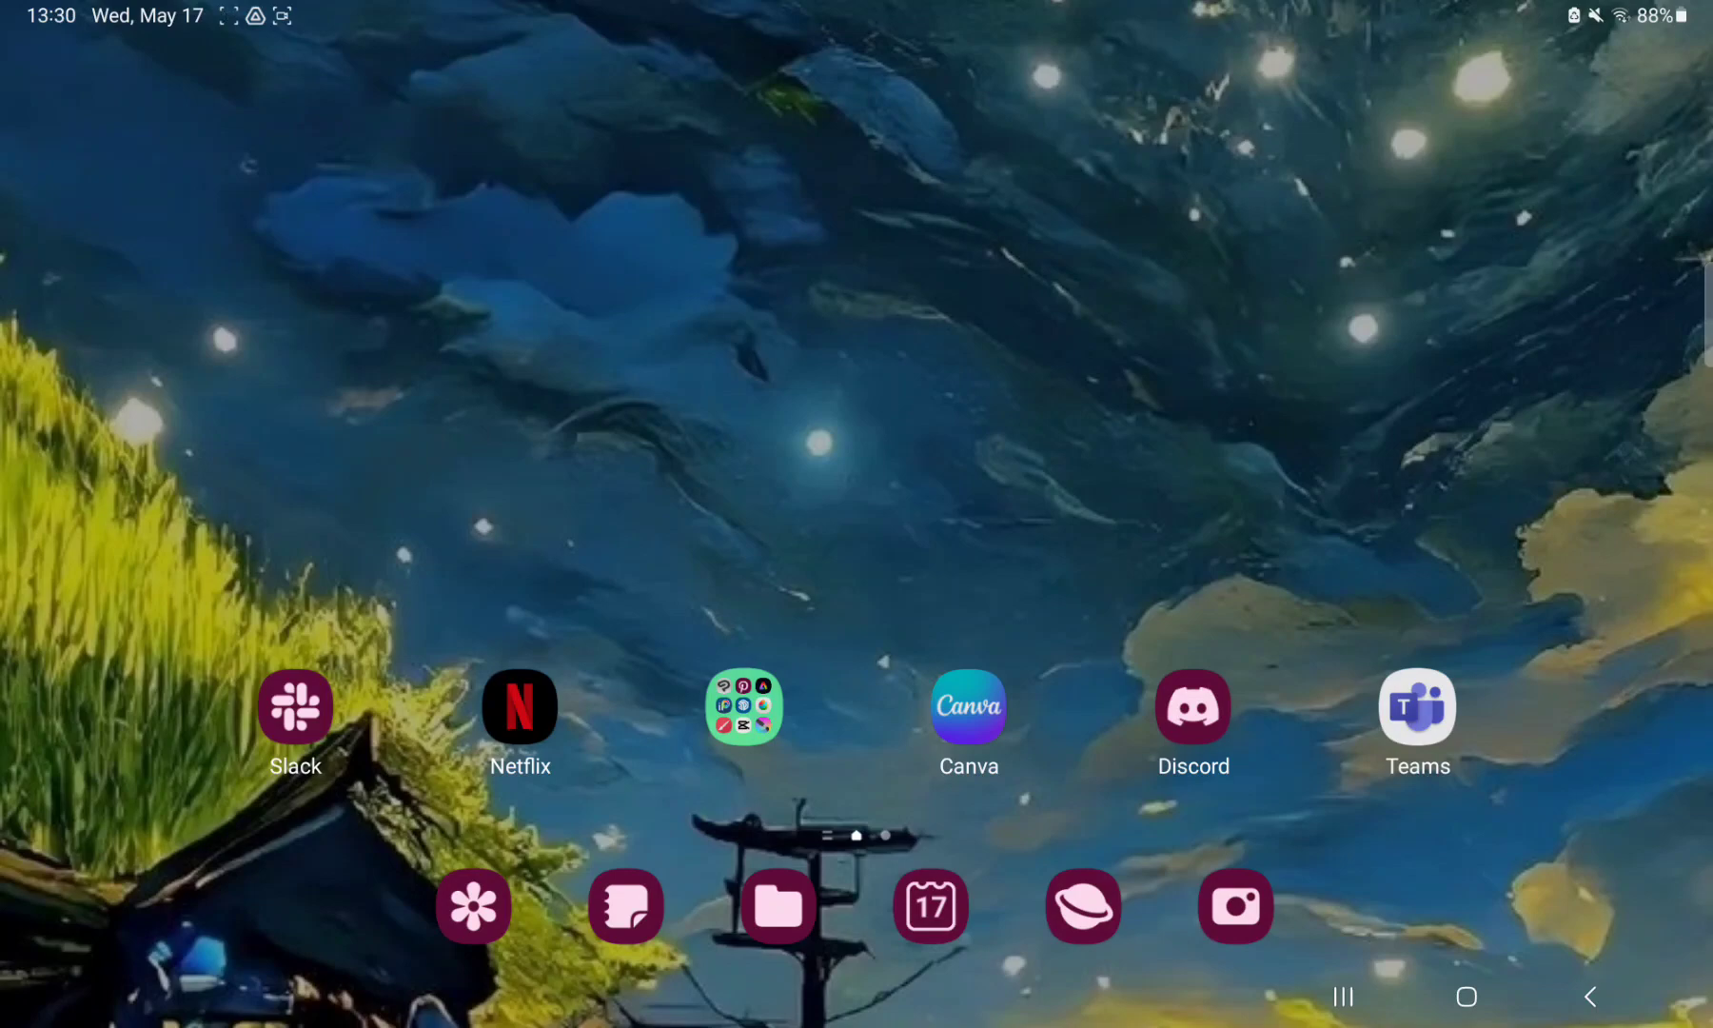
- Launch Canva from the Android home screen
click(966, 705)
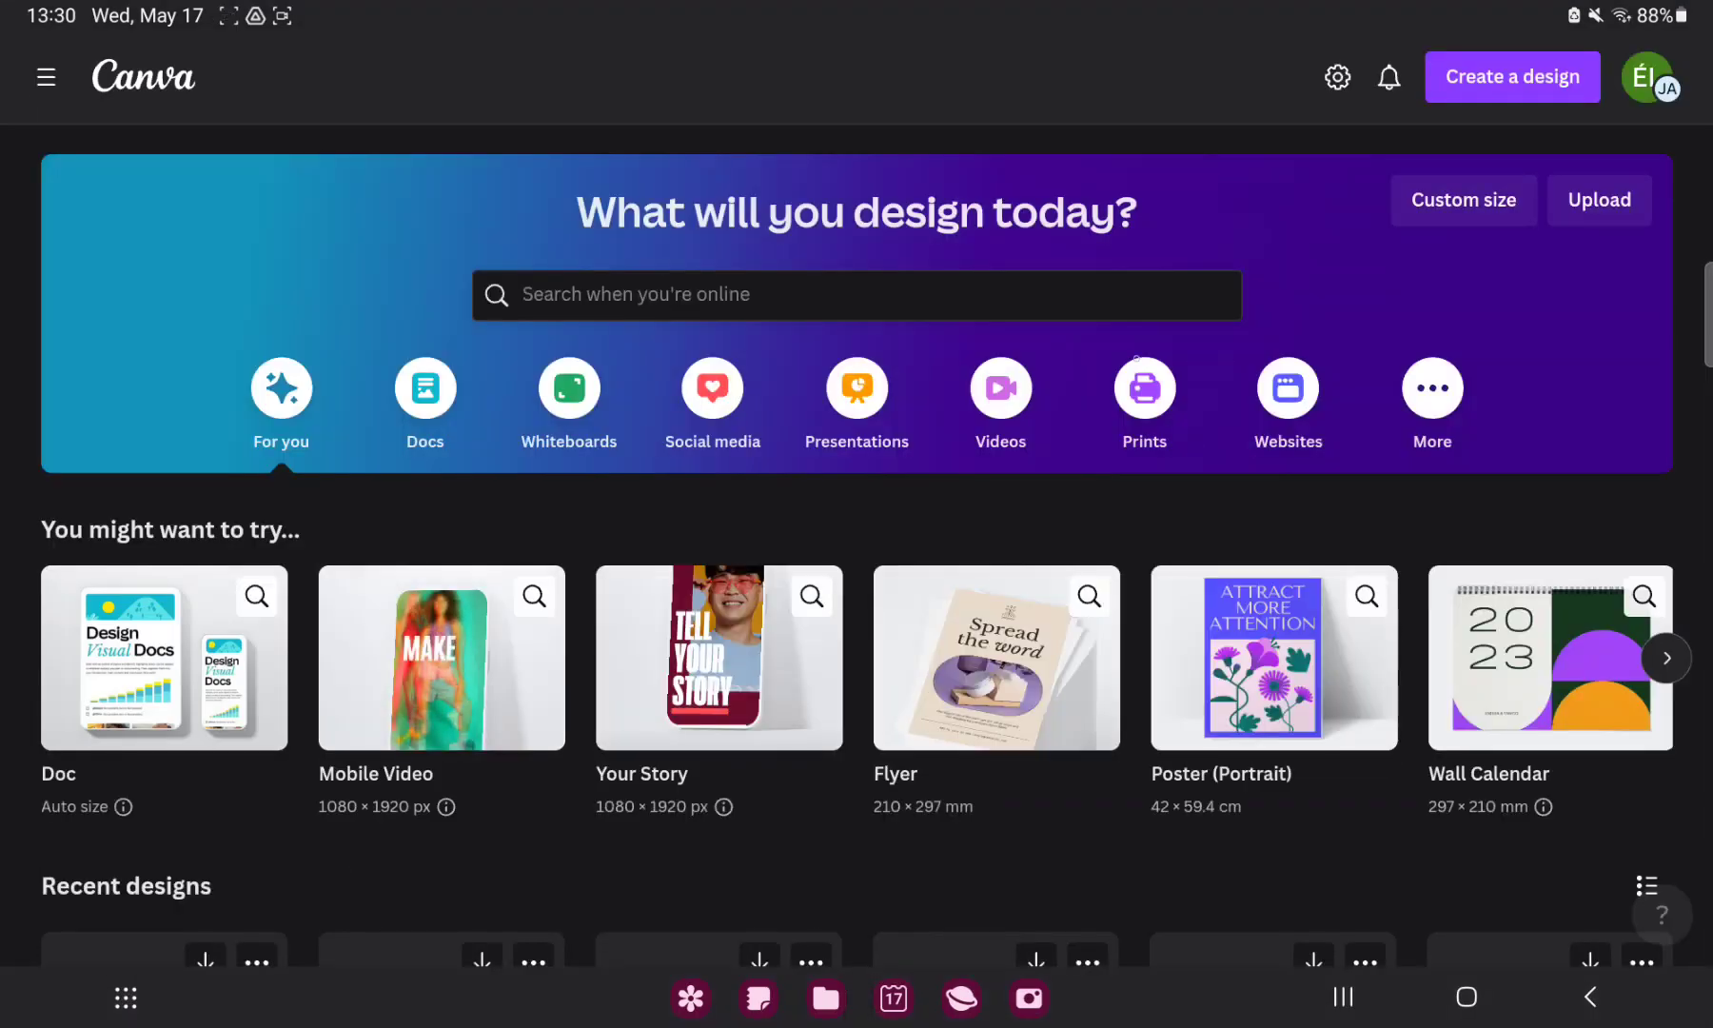
- Browse Prints, Stationery and scroll to the Trifold Brochure design type
click(1143, 389)
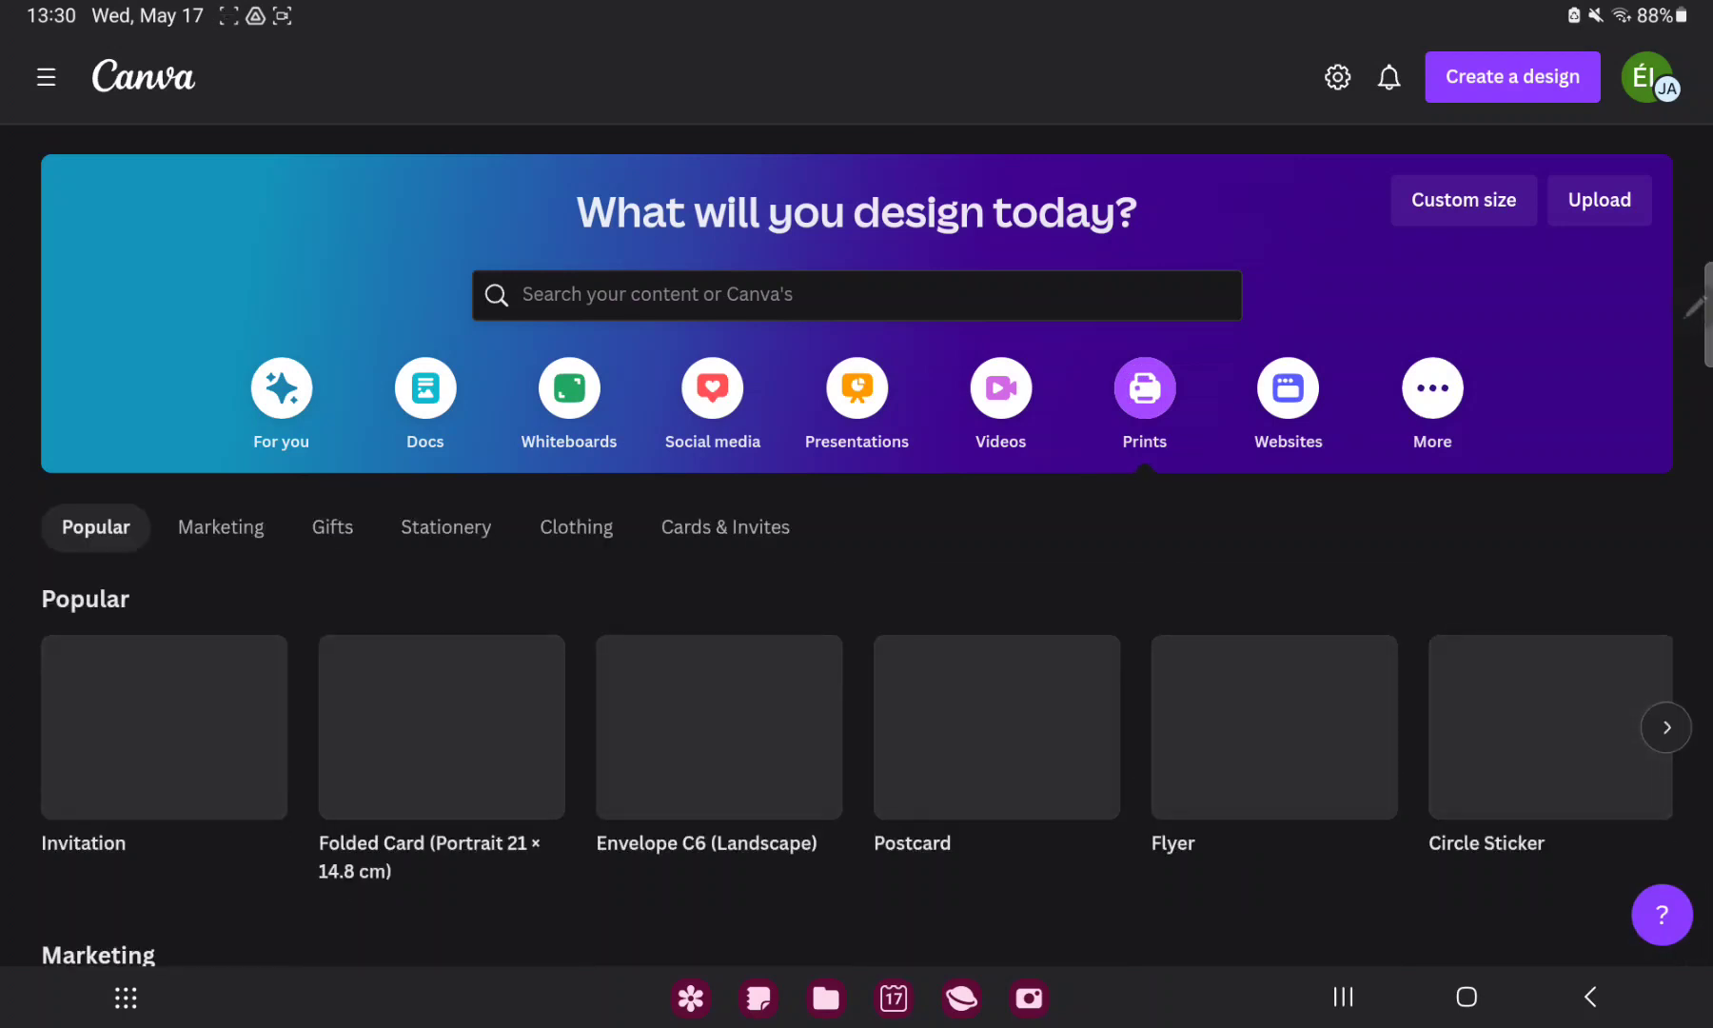
click(446, 527)
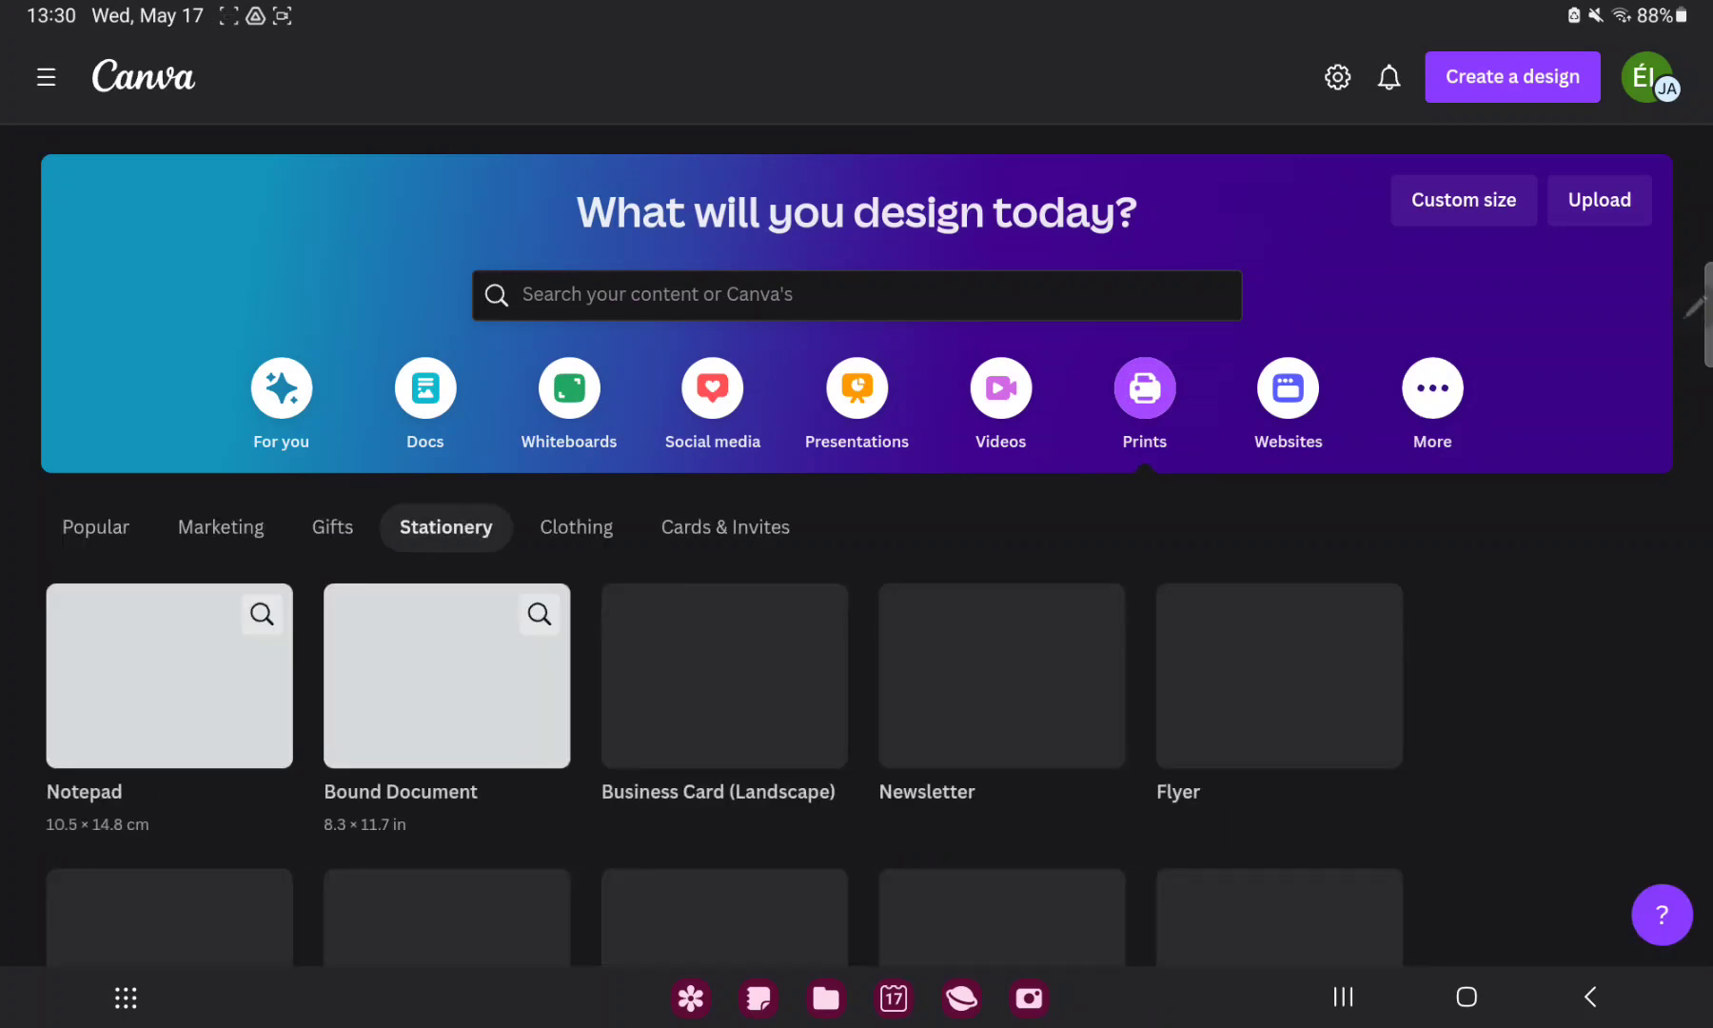
scroll(down, 3)
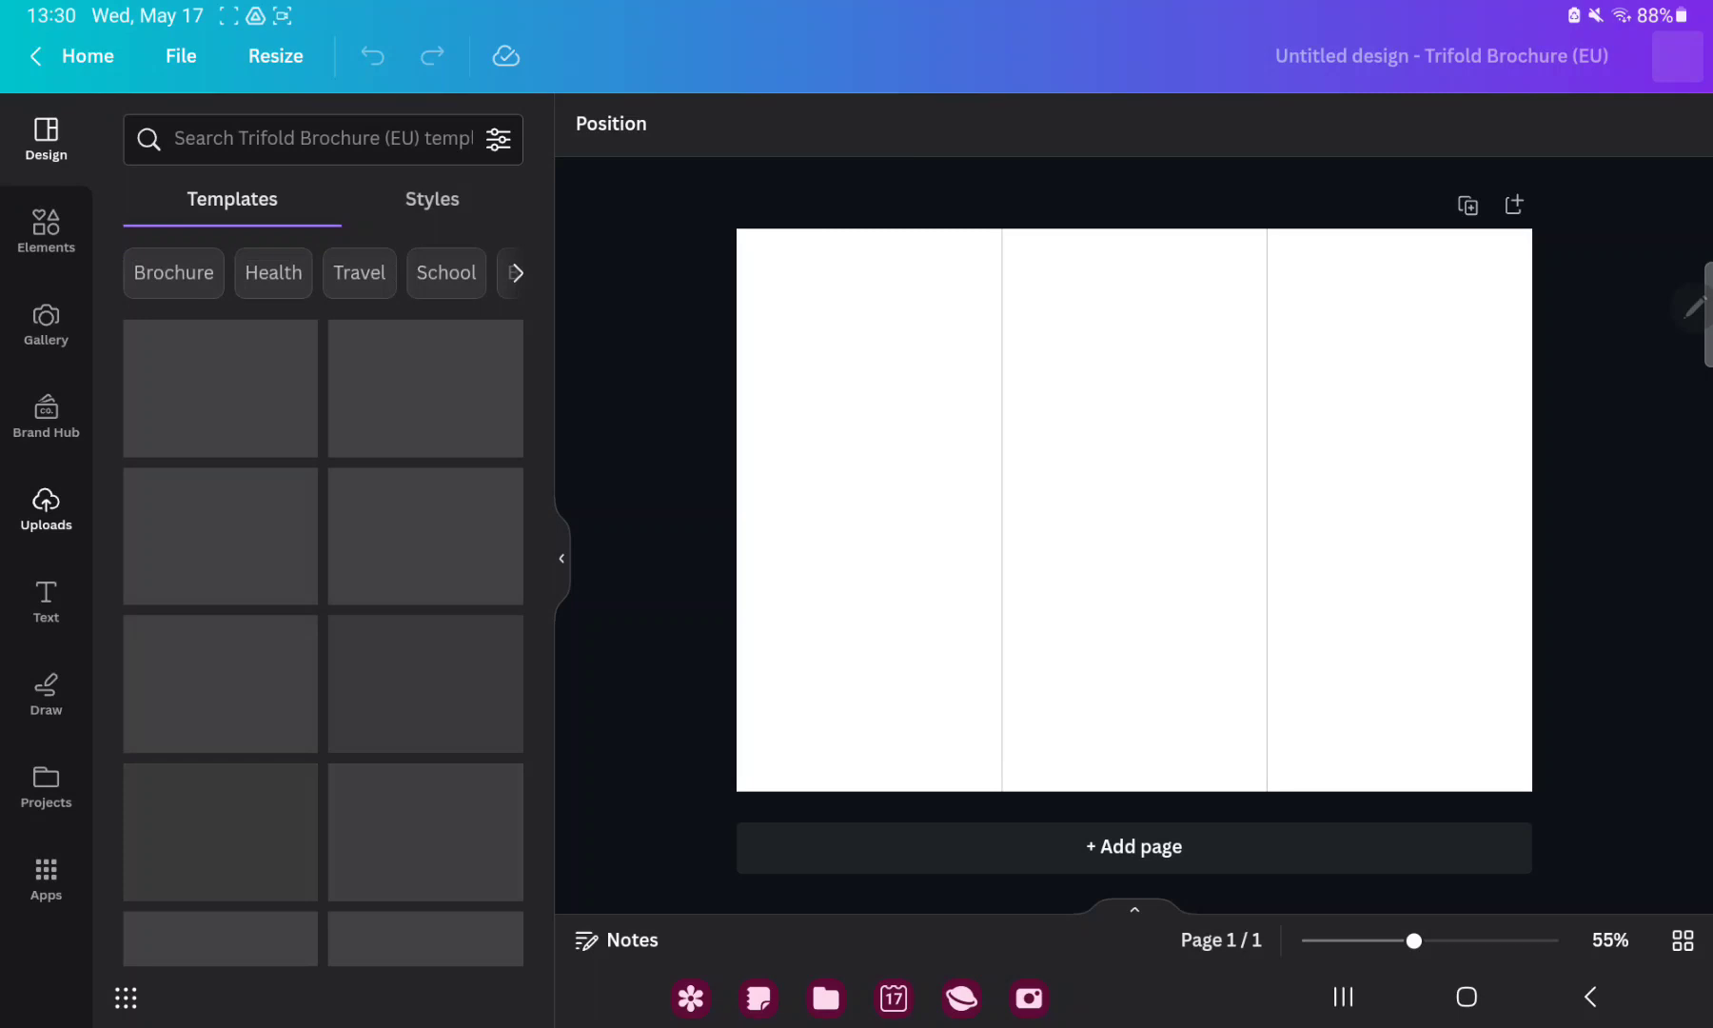
click(46, 509)
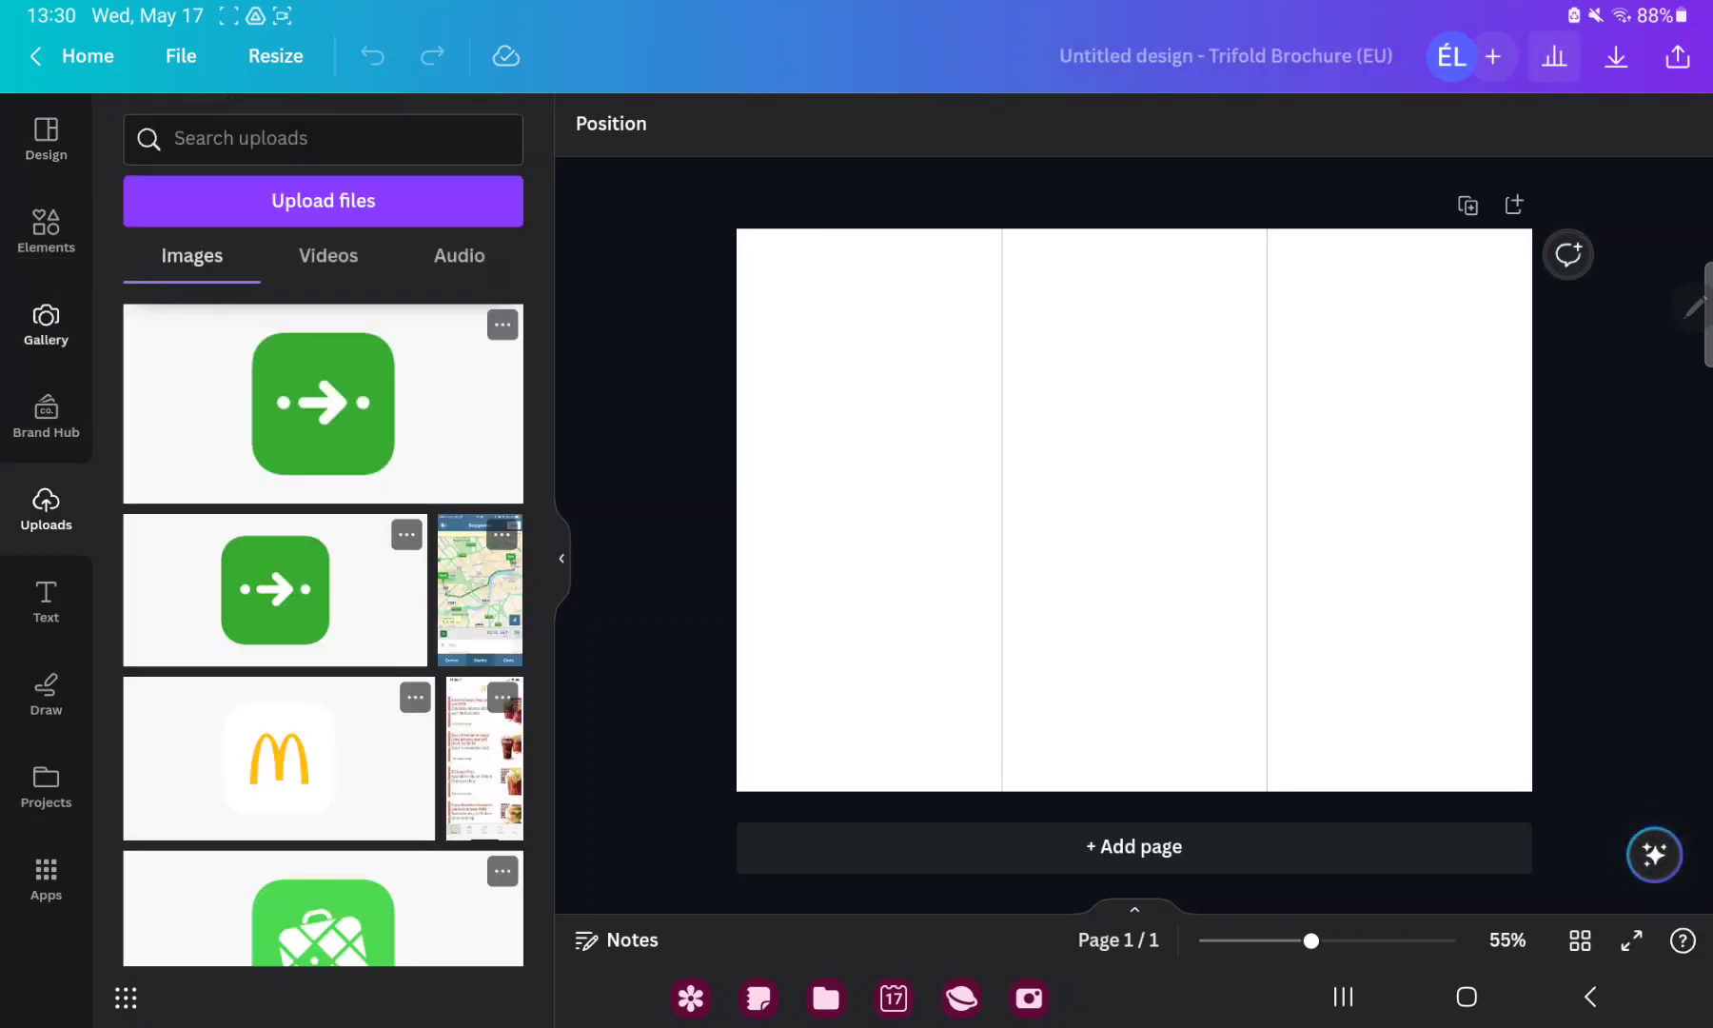
click(45, 324)
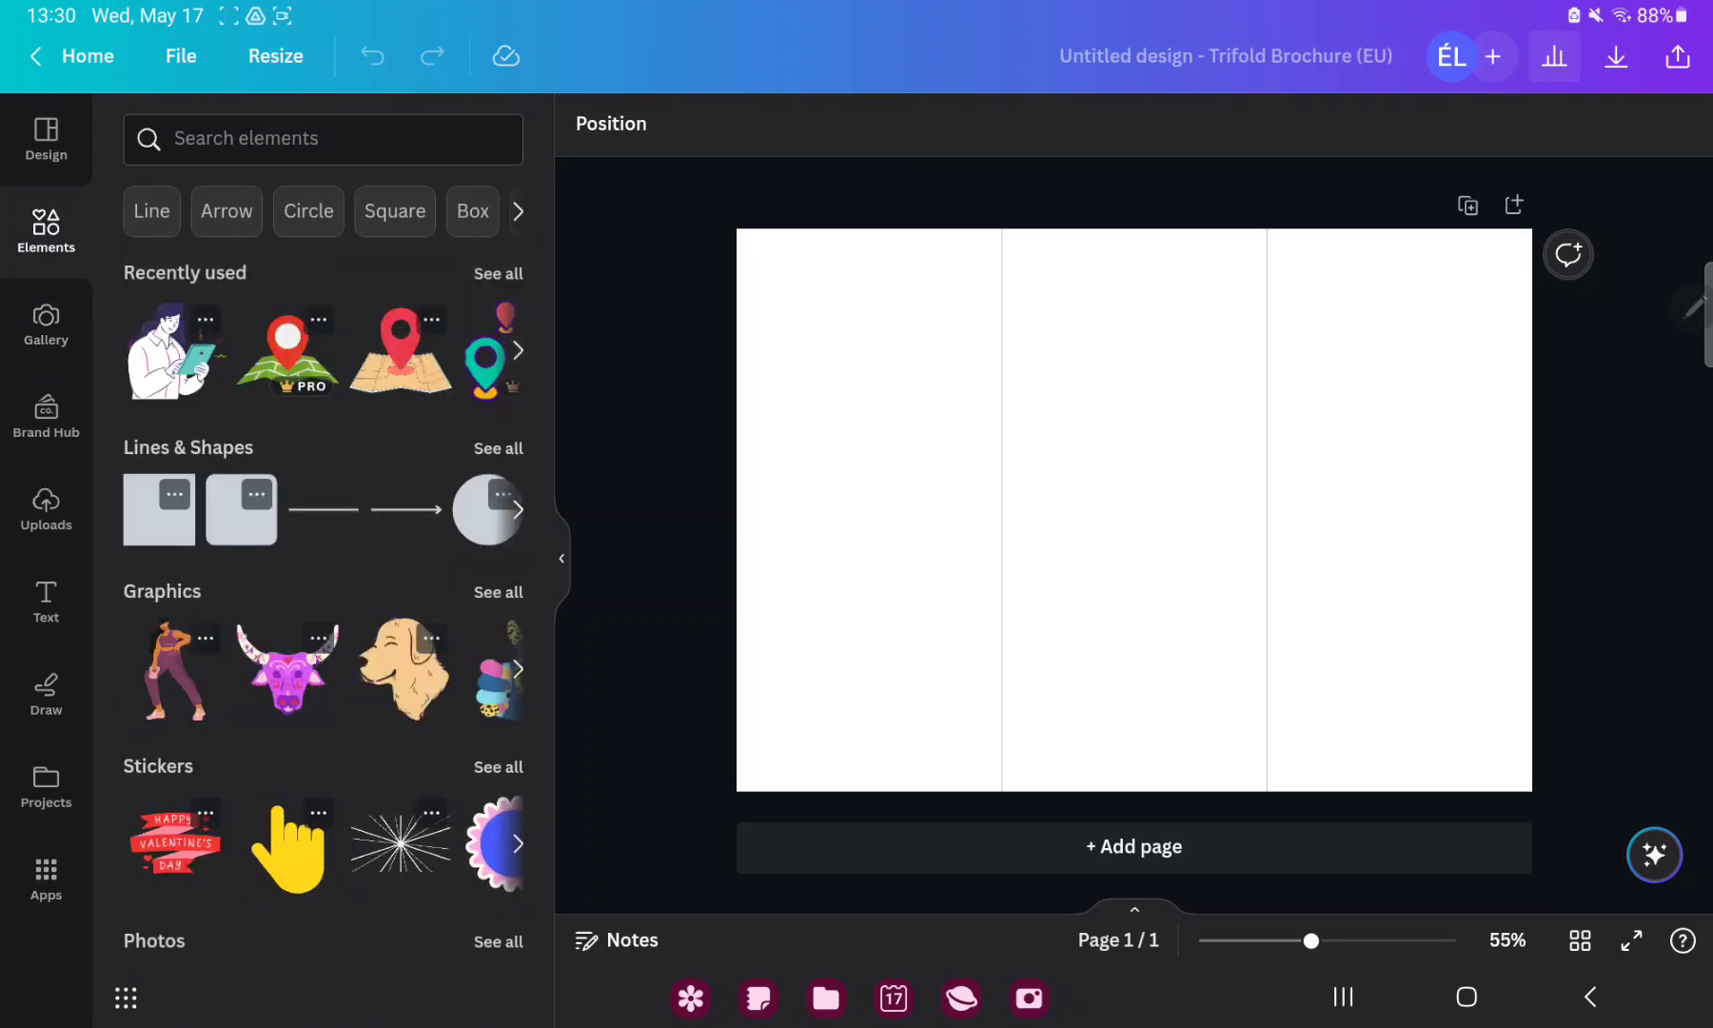
scroll(down, 3)
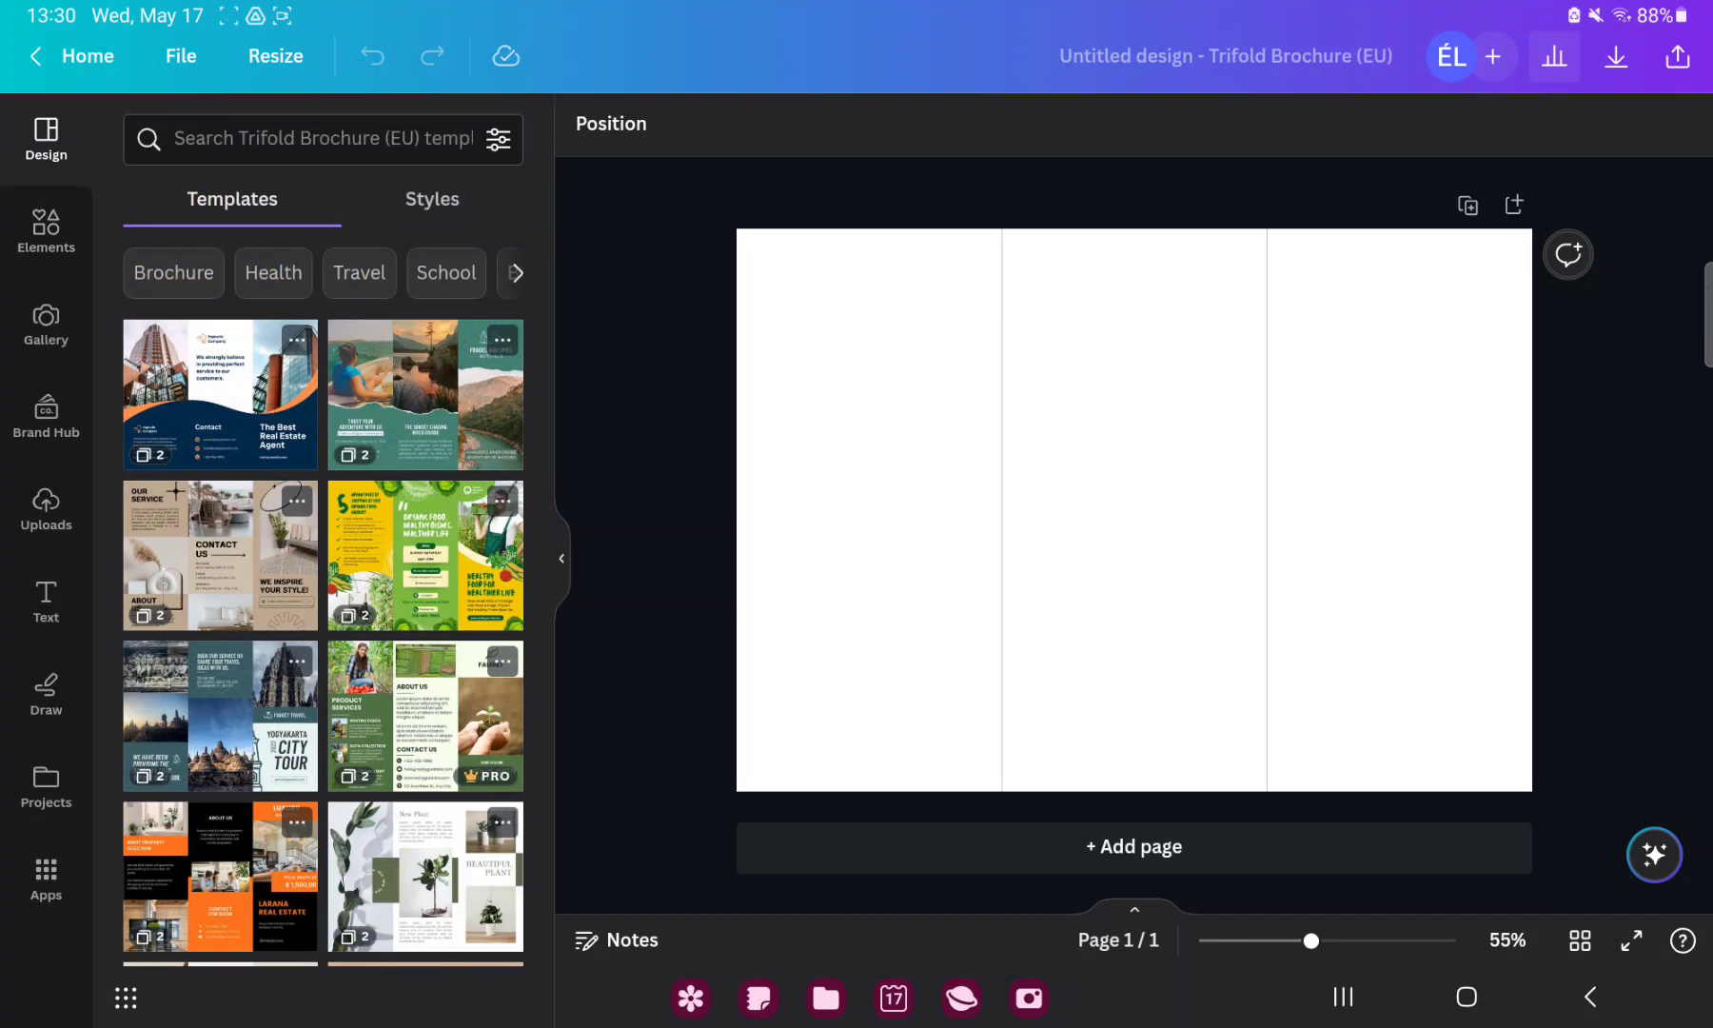
- Apply the furniture trifold brochure template and select its beige background
click(219, 554)
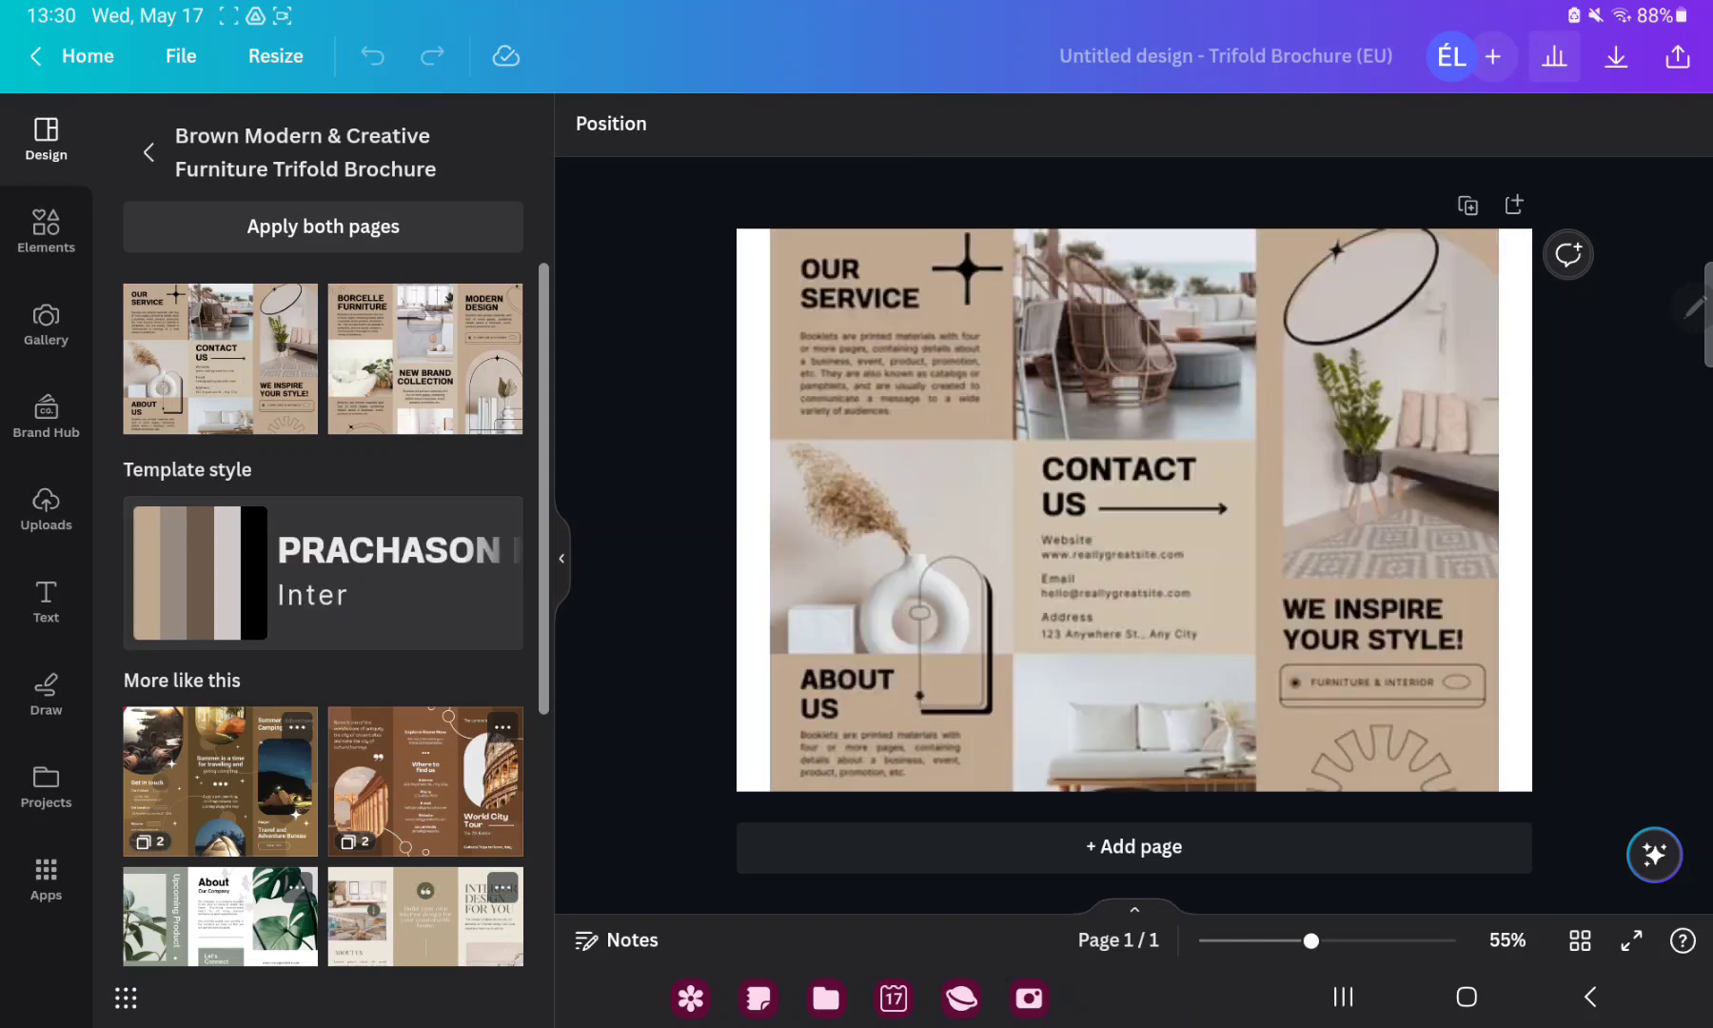
click(1133, 508)
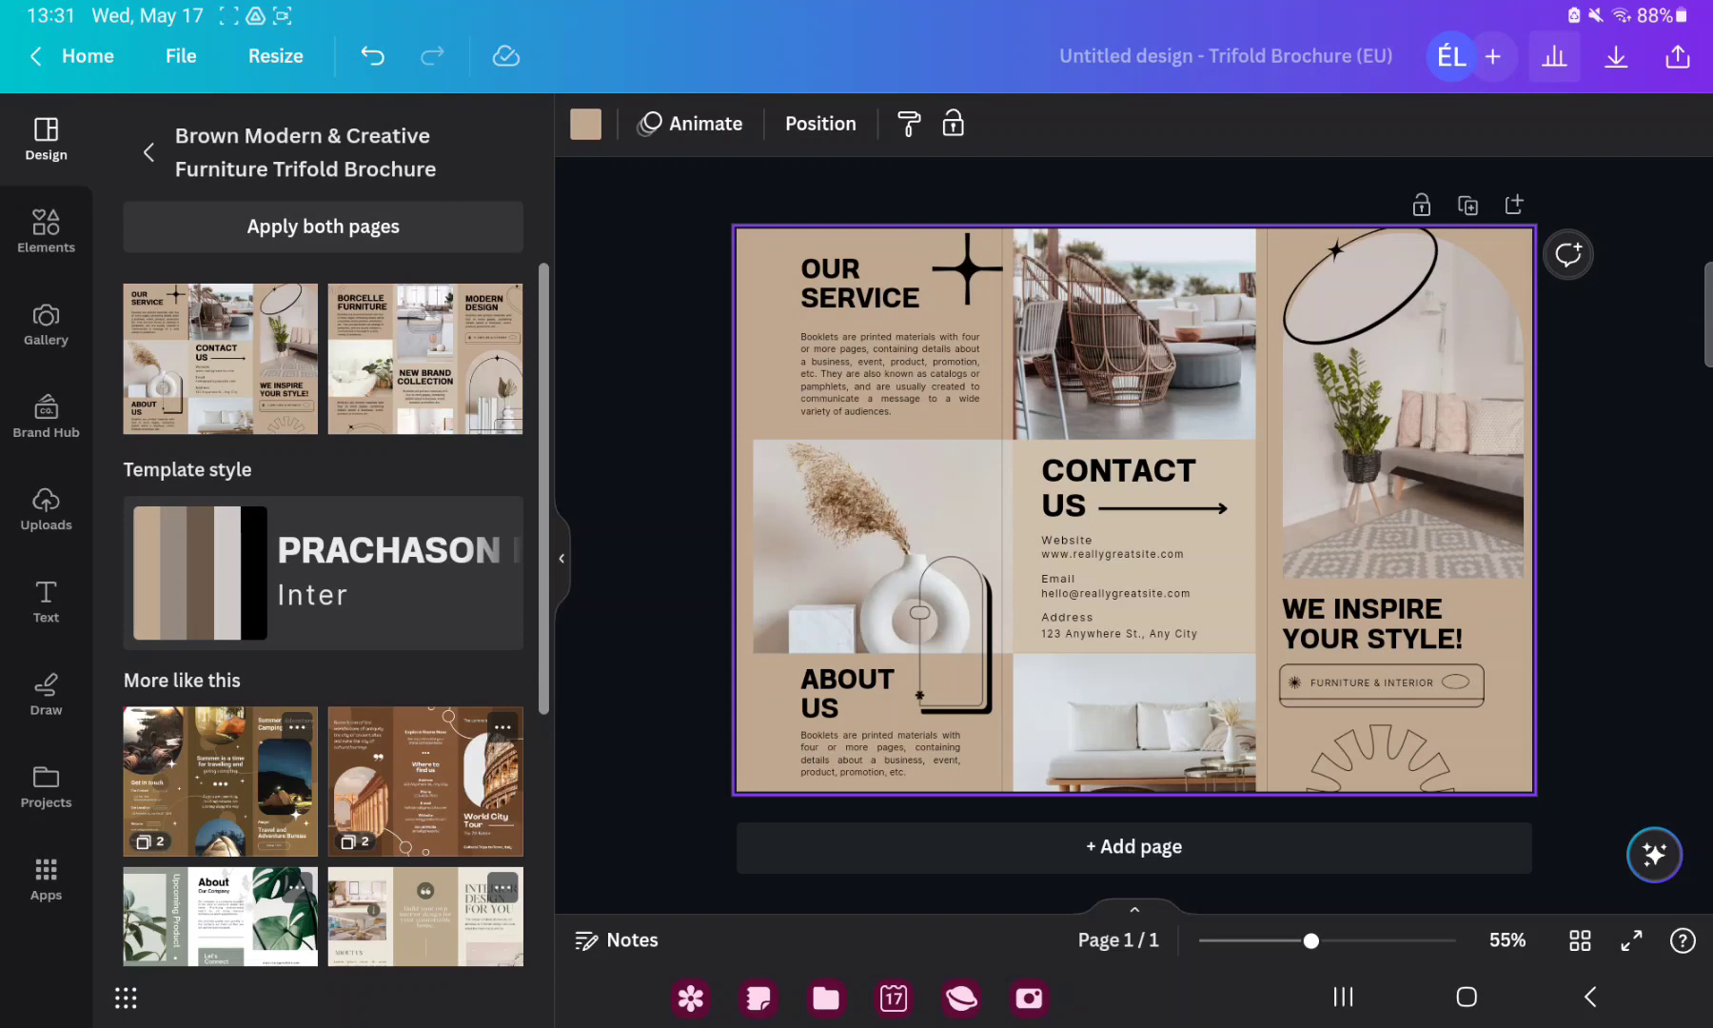
- Try orange, settle on a cyan background, and bring up uploads for the map photo
click(585, 124)
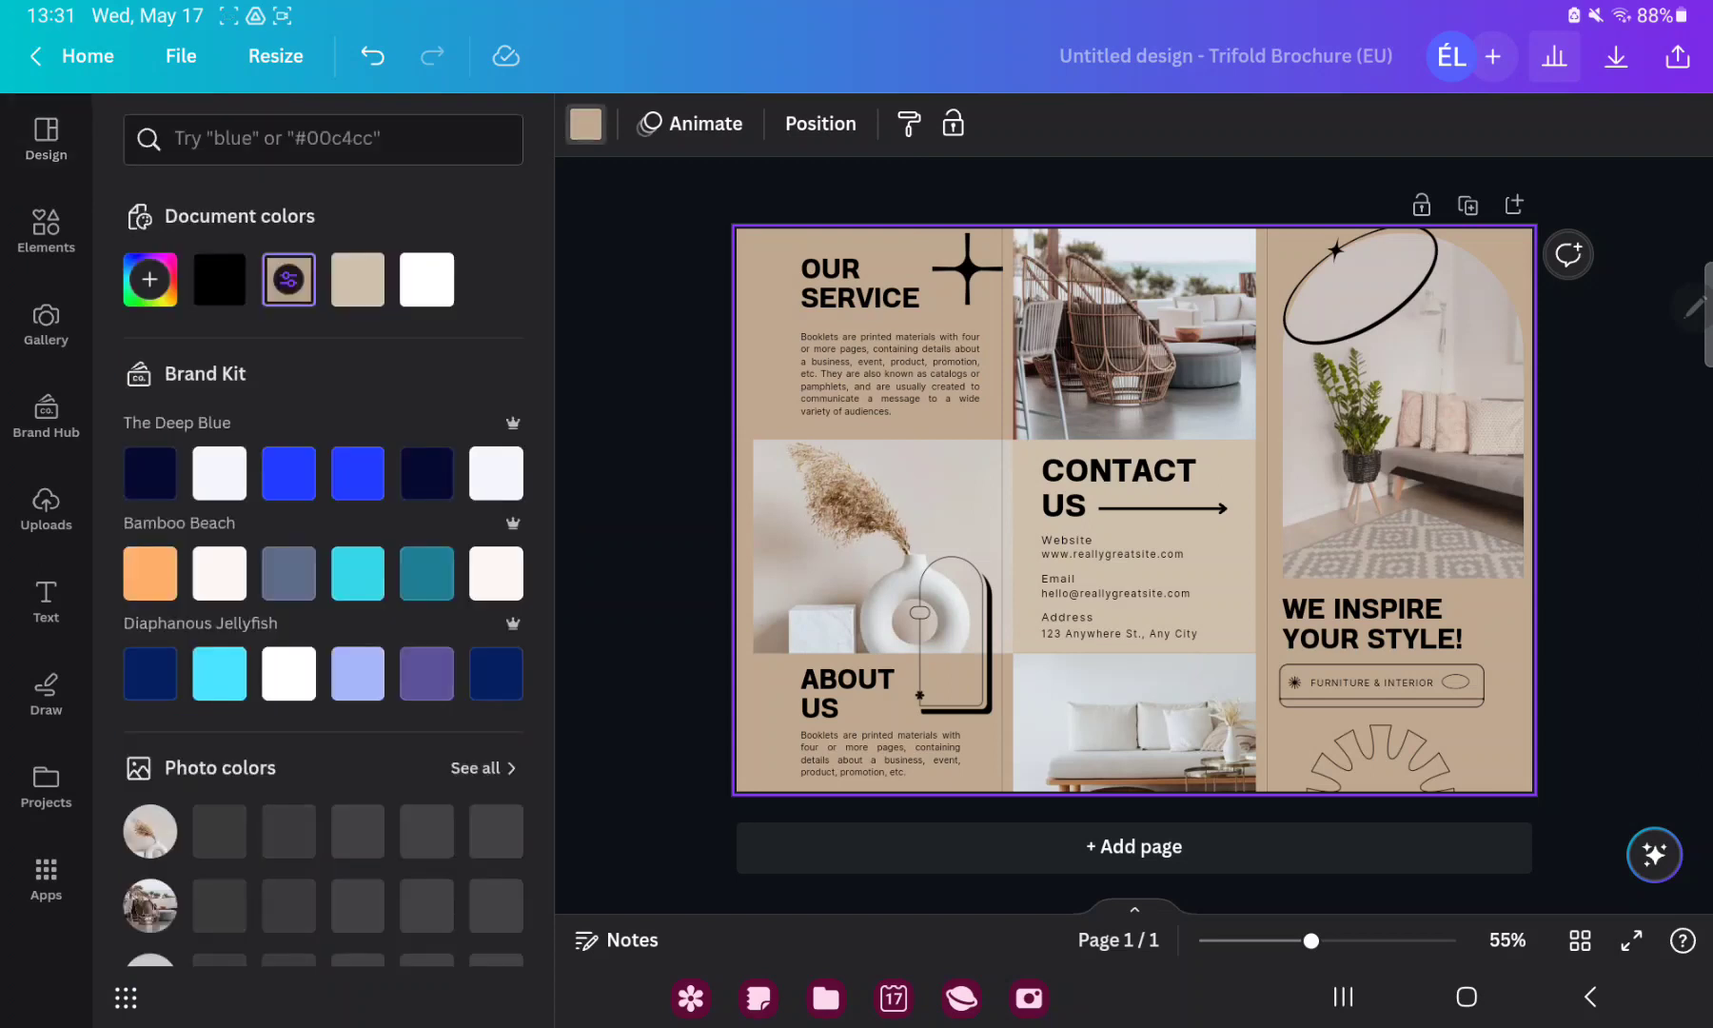
click(150, 573)
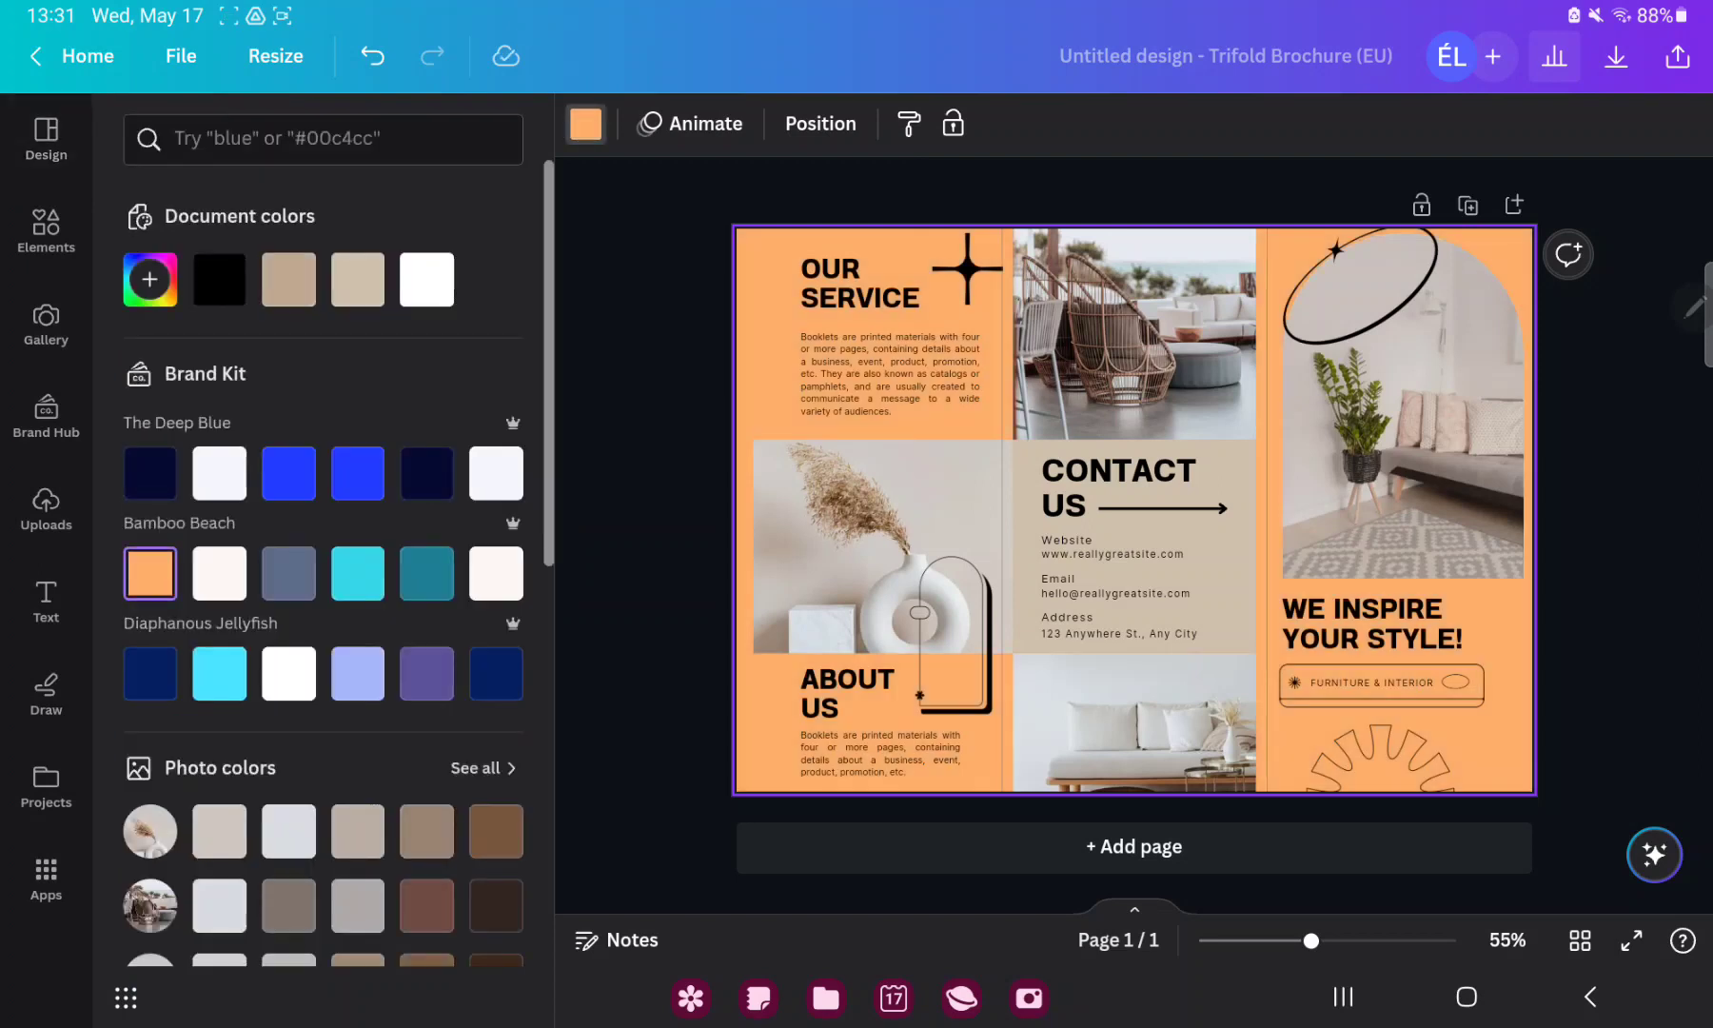
click(358, 573)
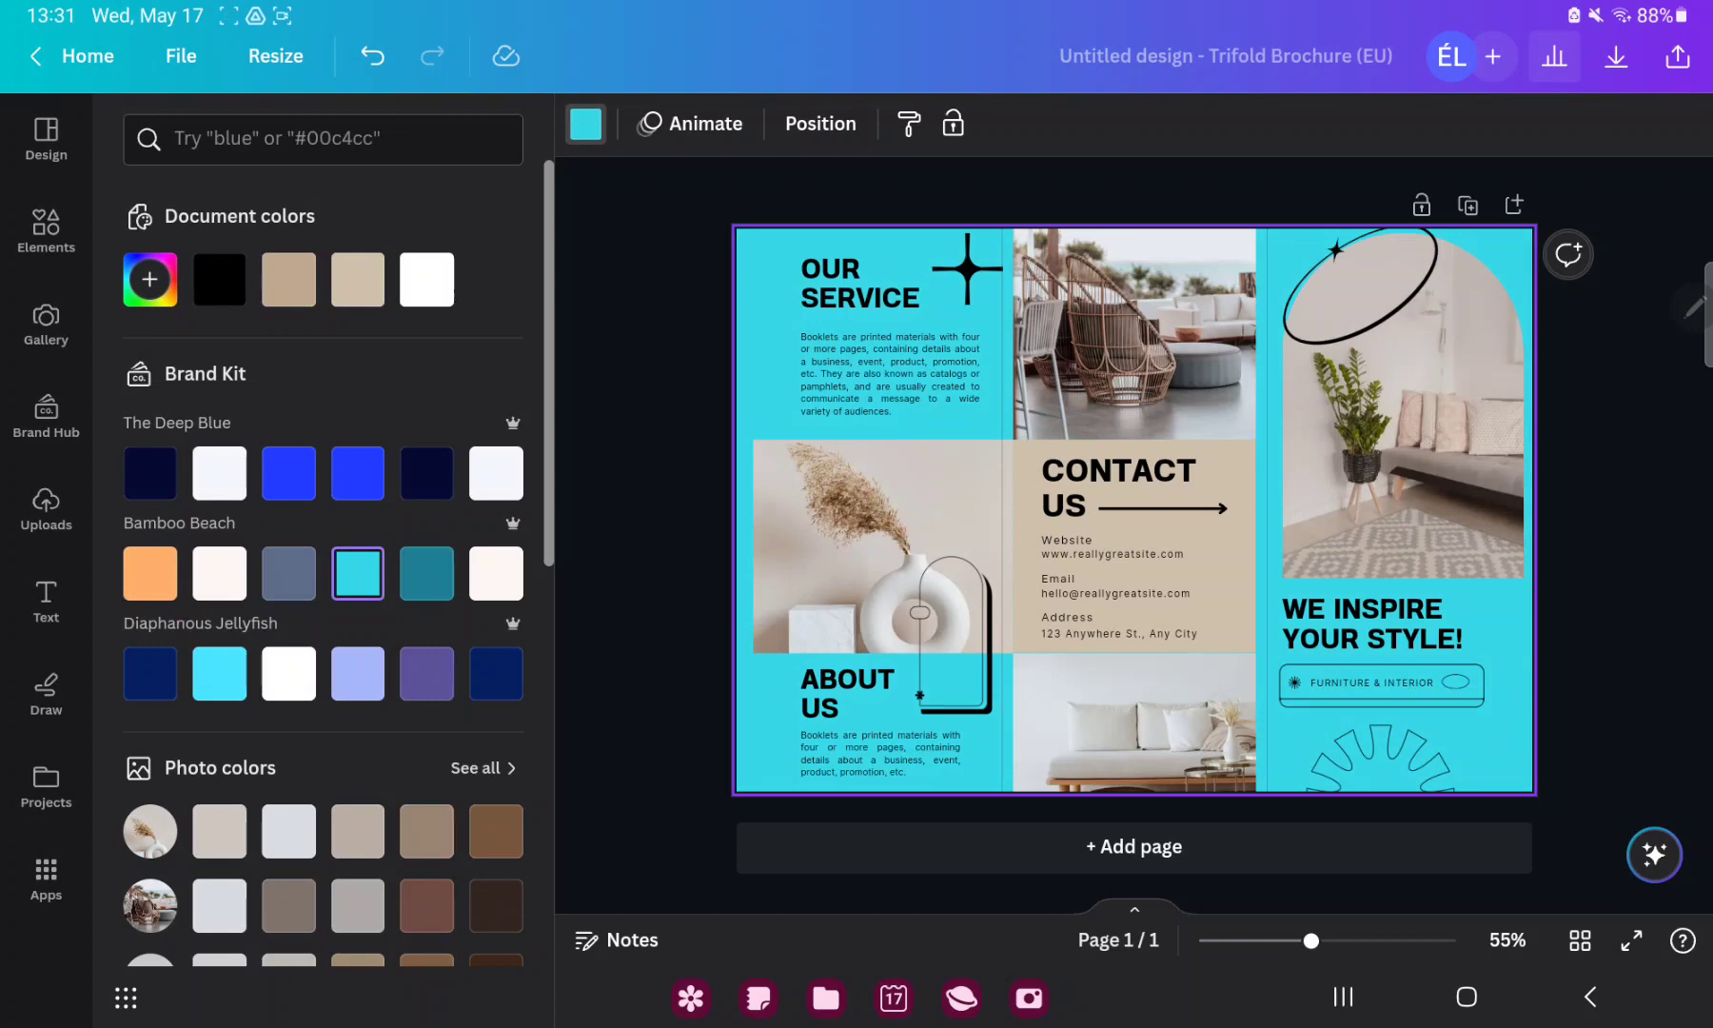
click(46, 508)
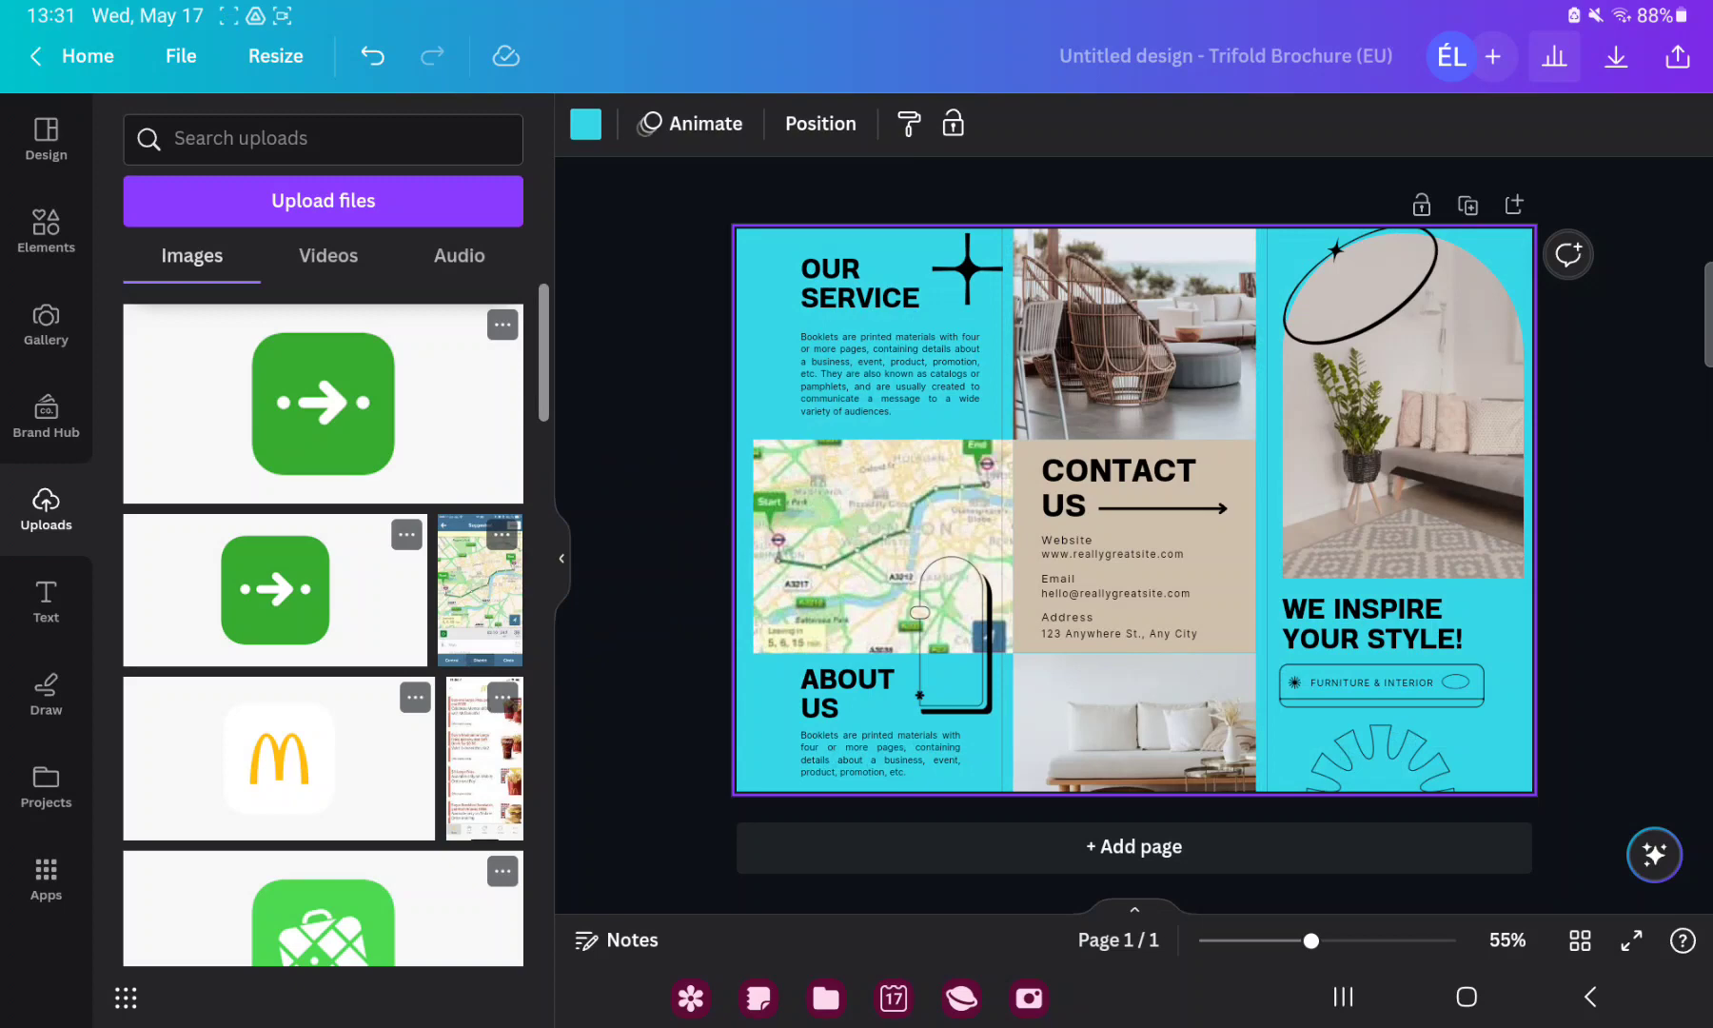
- Begin editing the CONTACT US heading to retype it as 'JJJJJJJ'
click(1114, 483)
text(JJJJJJJ)
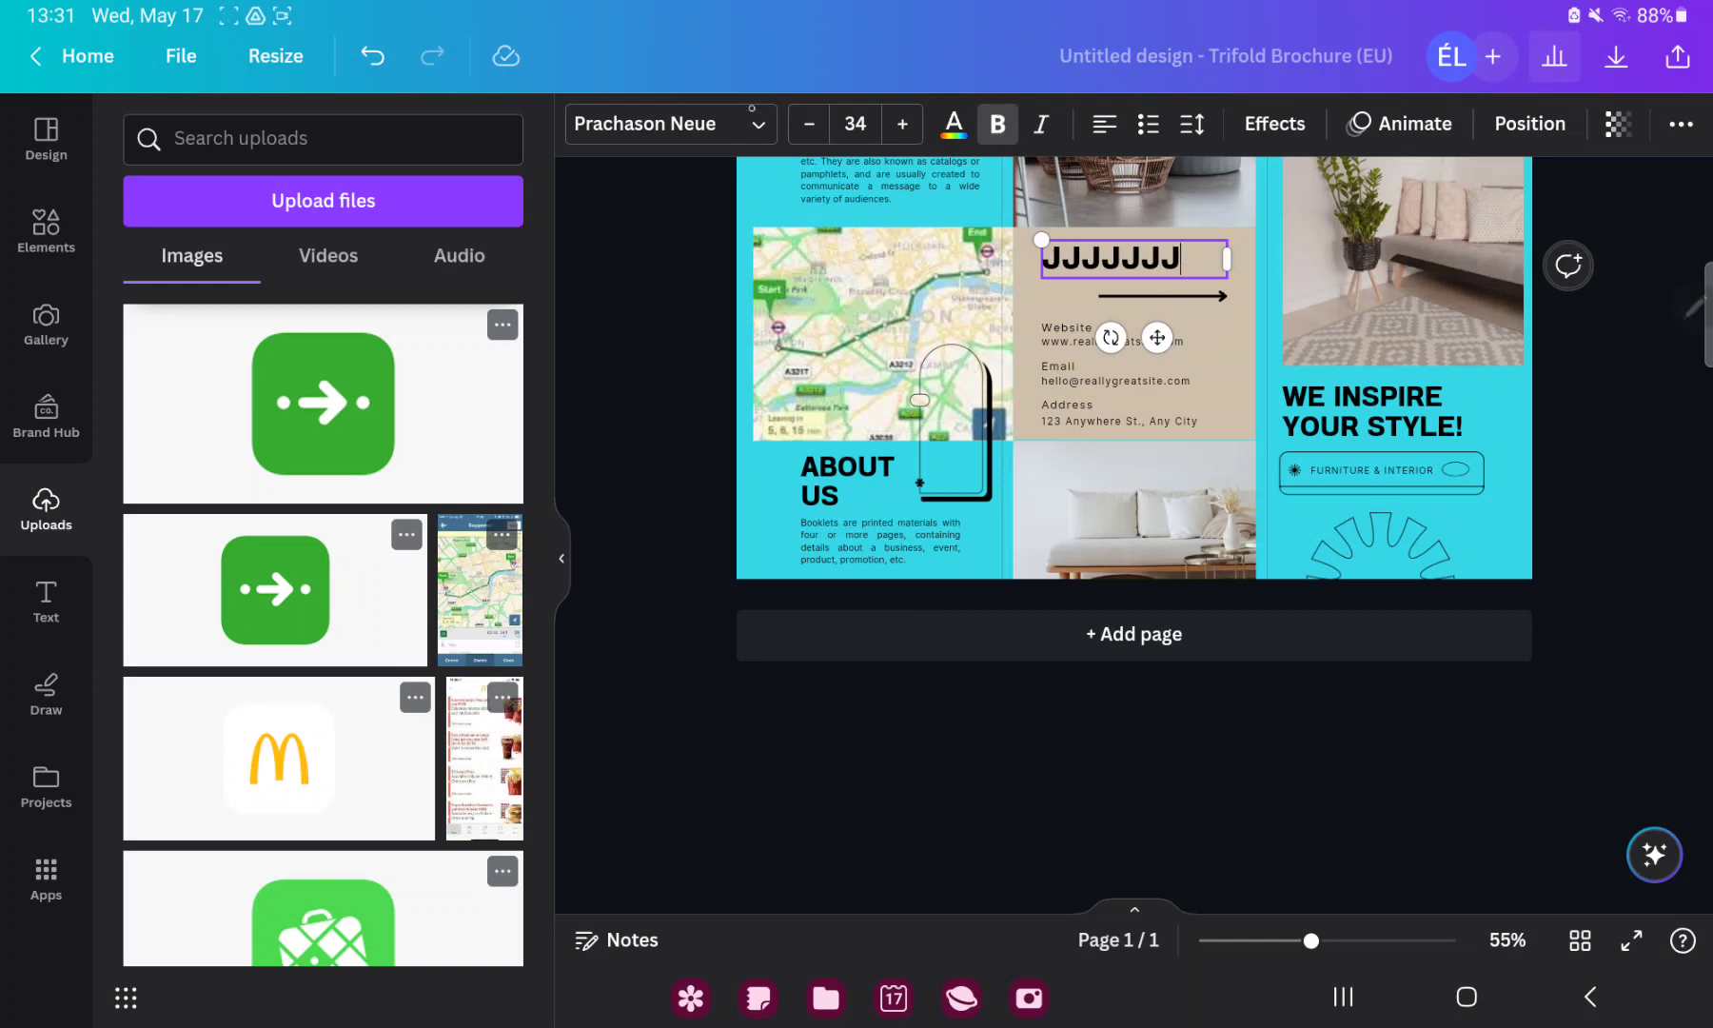
- Switch the 'JJJJJJJ' heading from Prachason Neue to the Boulder font
click(661, 124)
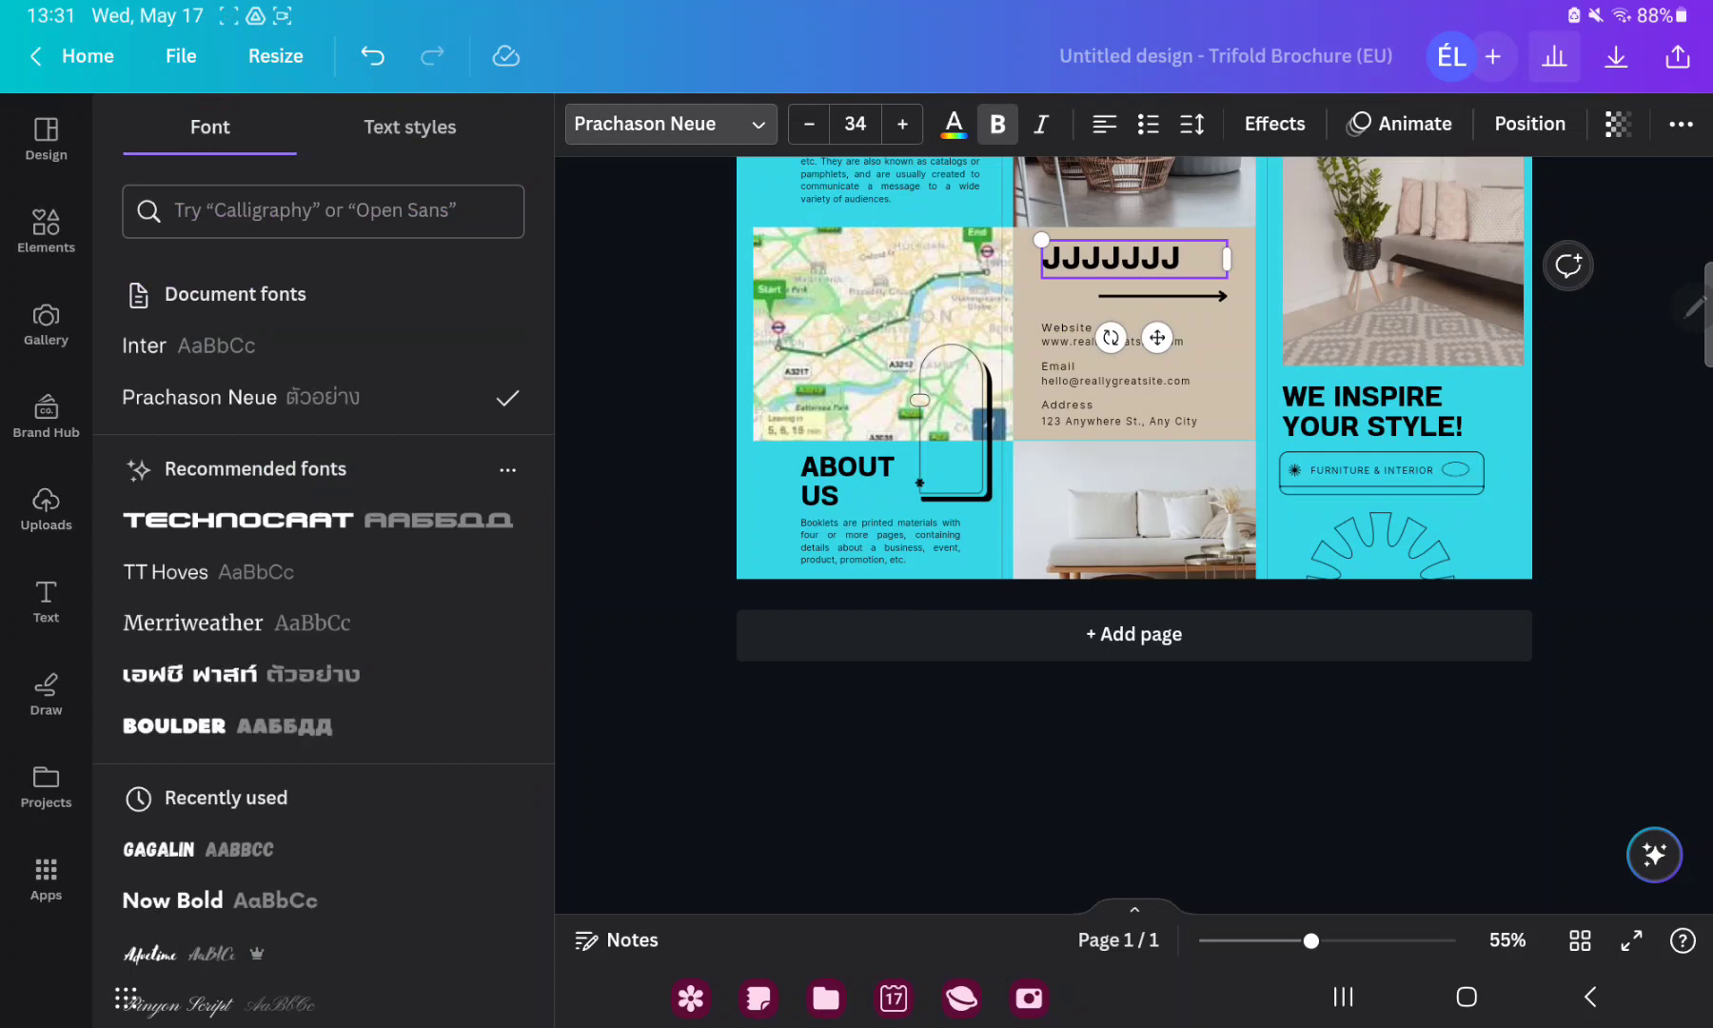
click(172, 726)
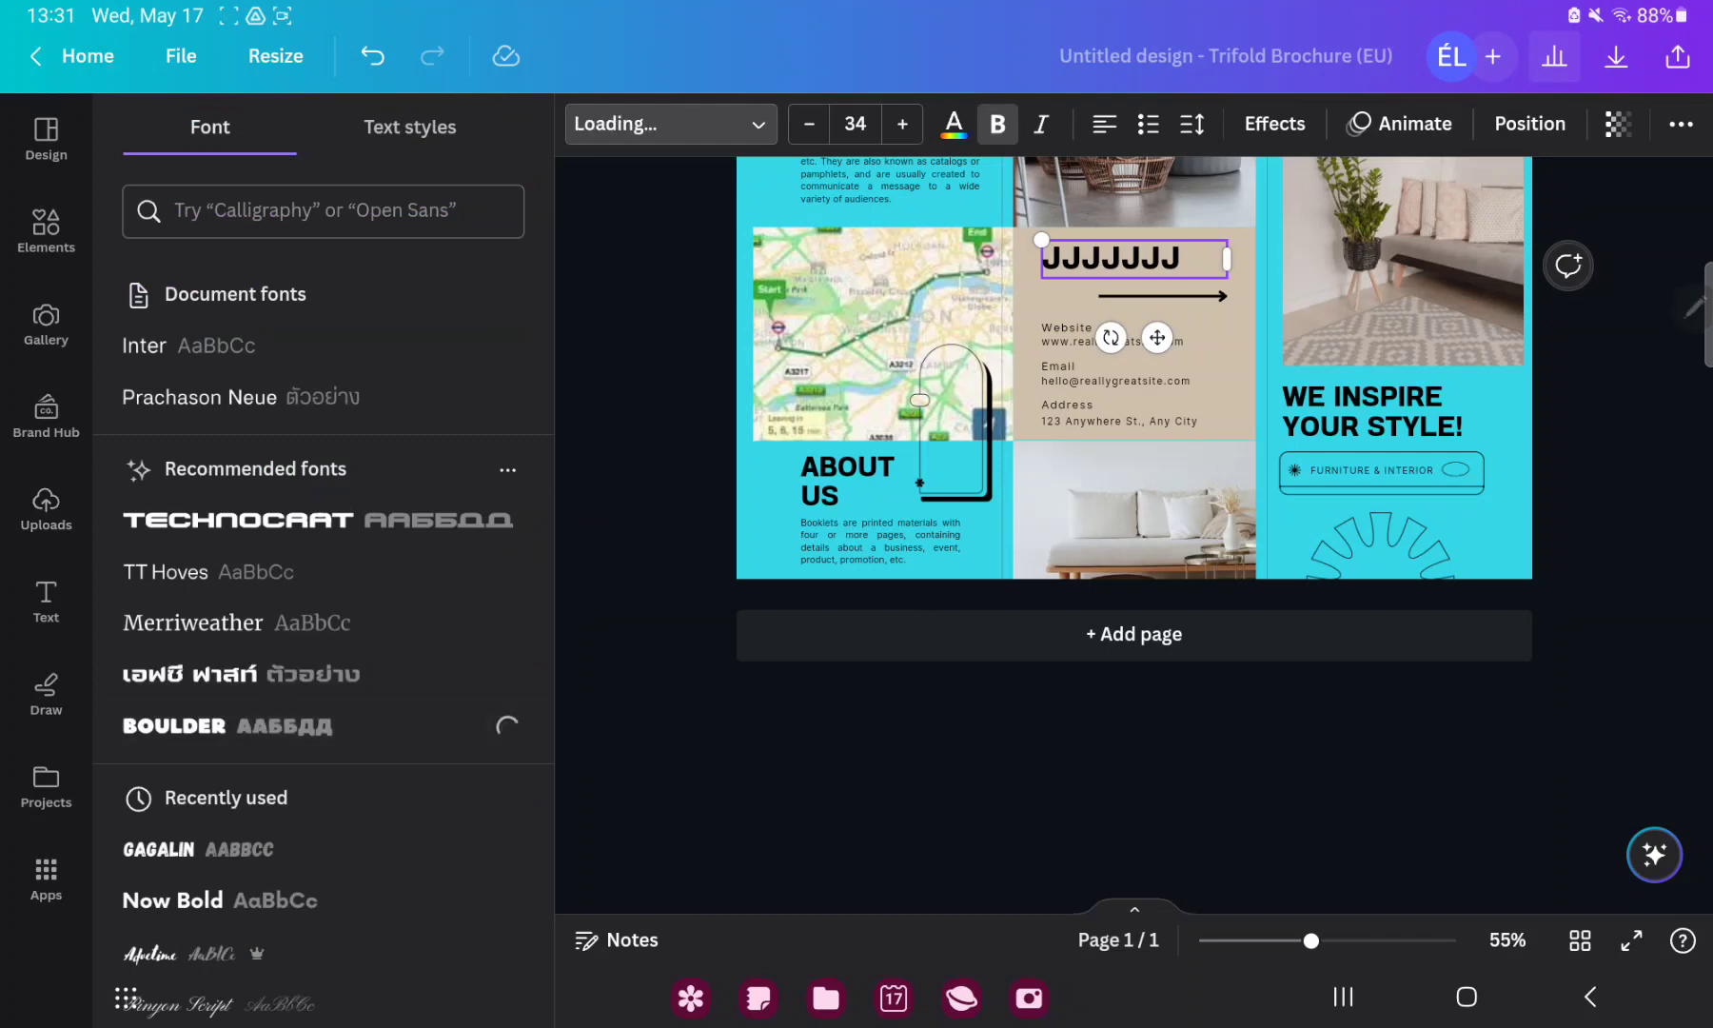
click(174, 727)
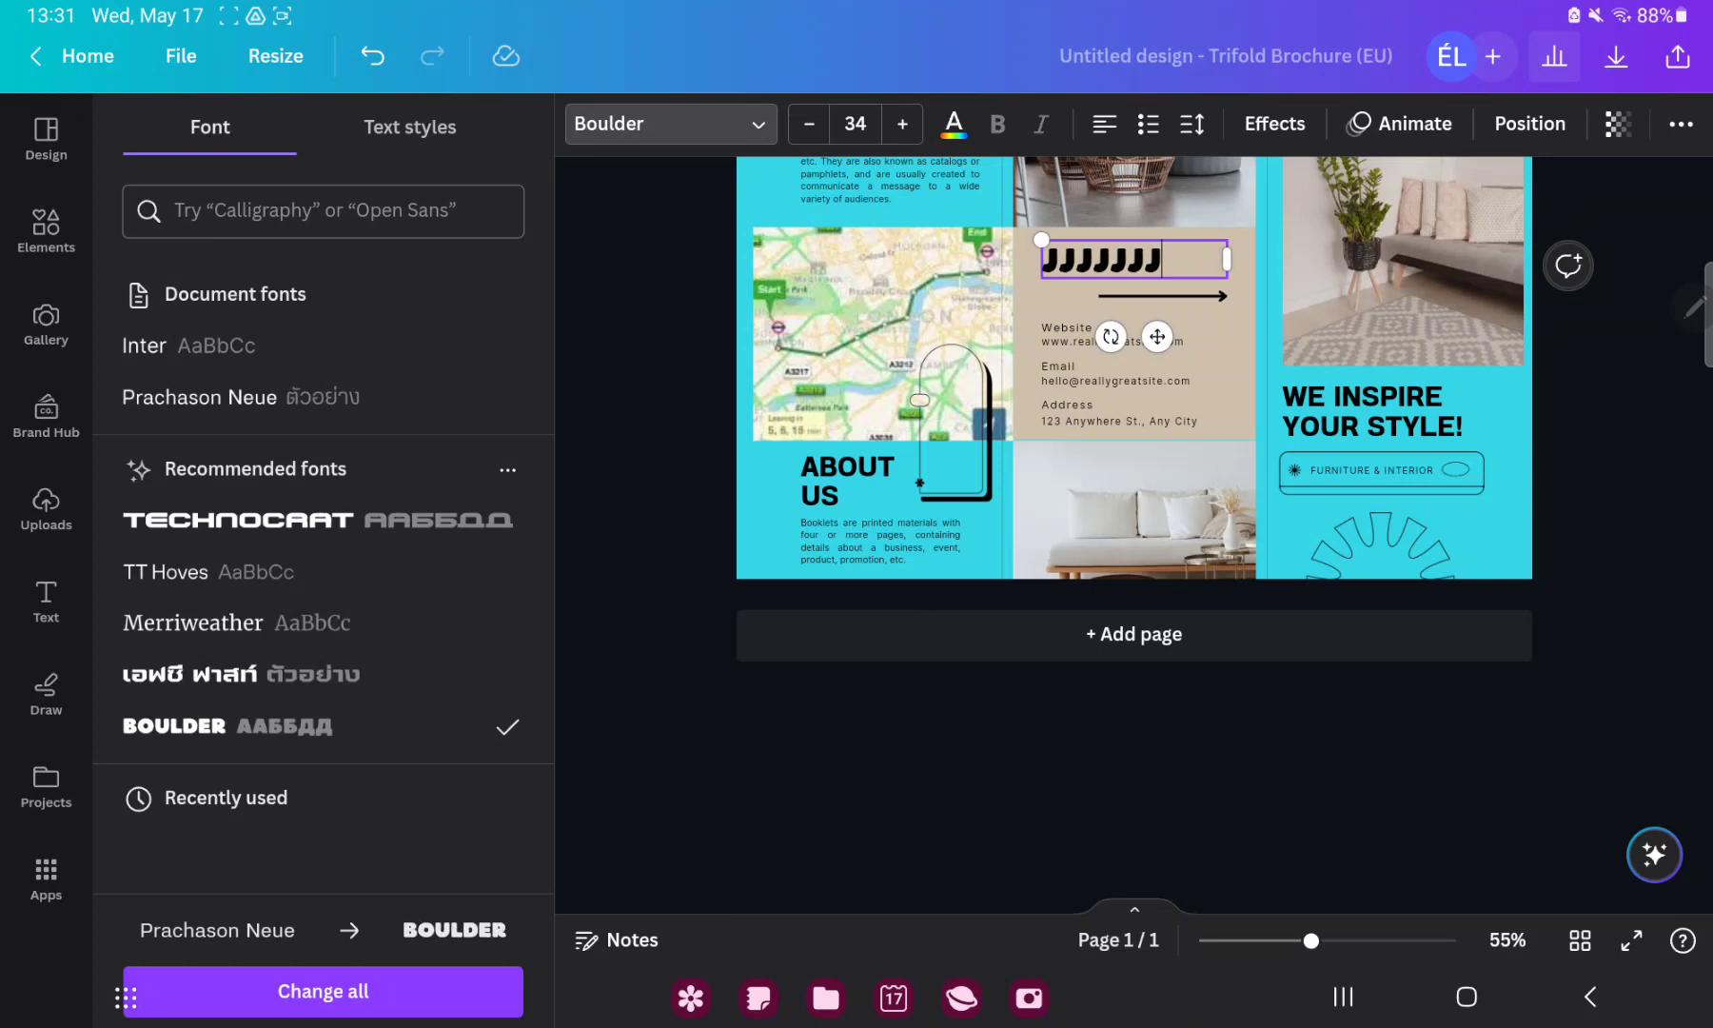